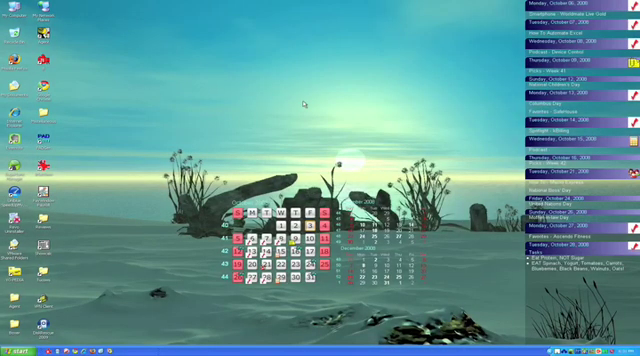
Reach User Accounts from the Start menu's Control Panel.
left_click(20, 344)
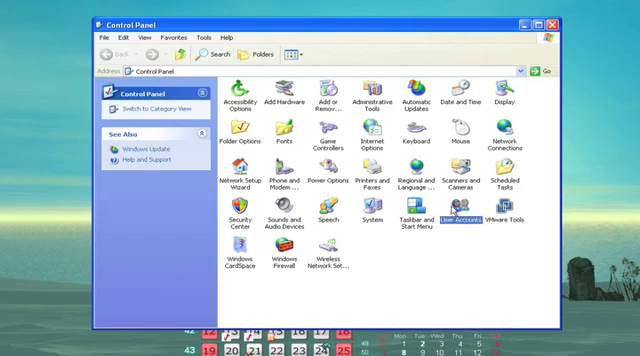
double_click(464, 216)
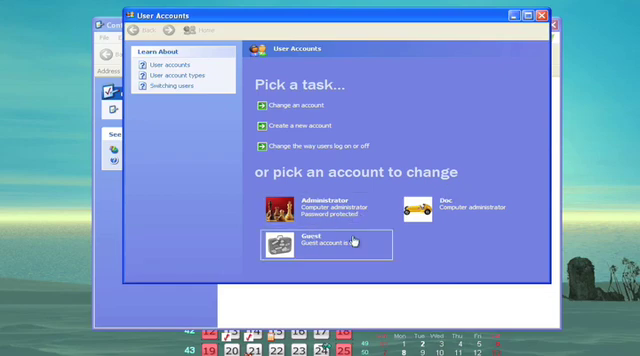
mouse_move(298, 126)
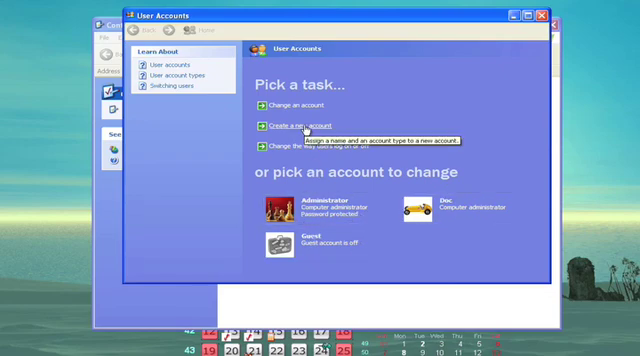
Begin a new account and name it 'Bob'.
left_click(288, 126)
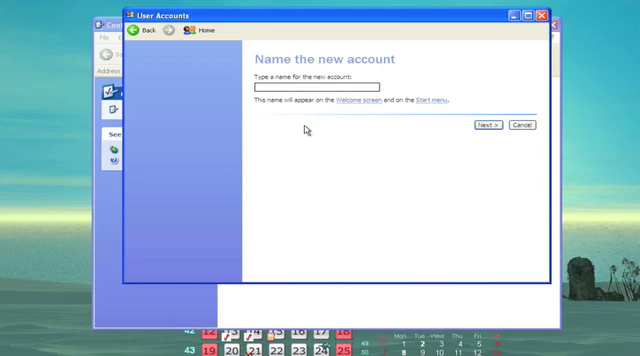
type("Bob")
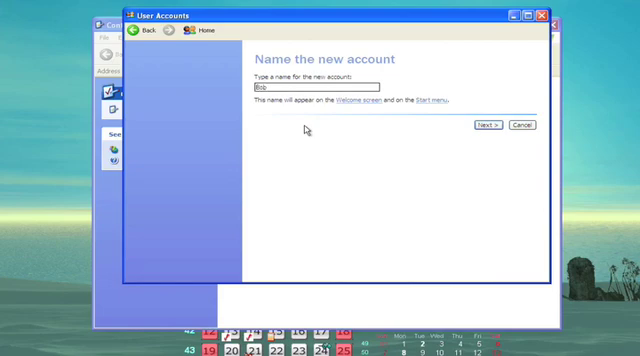
mouse_move(490, 126)
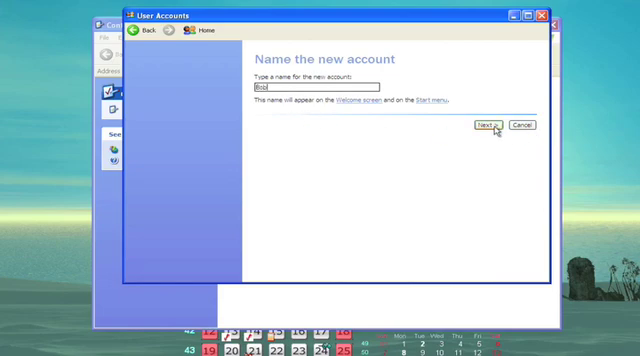
Choose the Limited account type and create the Bob account.
left_click(492, 126)
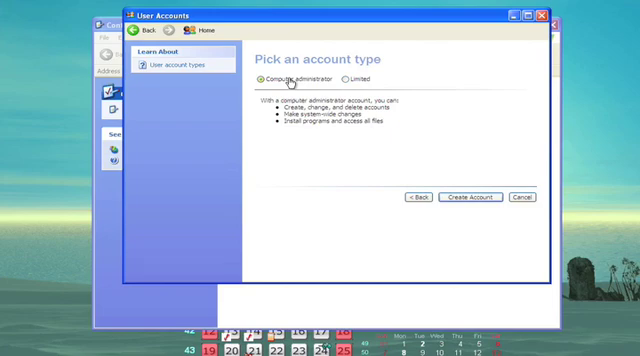
left_click(344, 80)
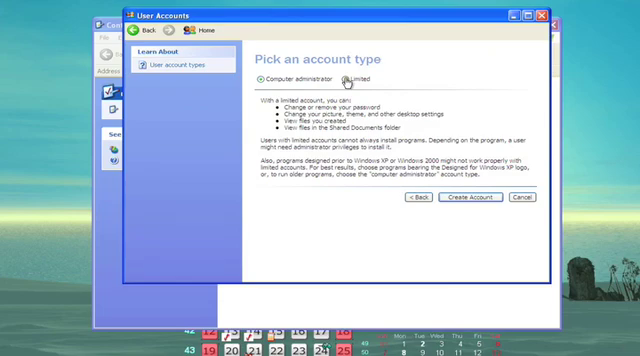
left_click(348, 80)
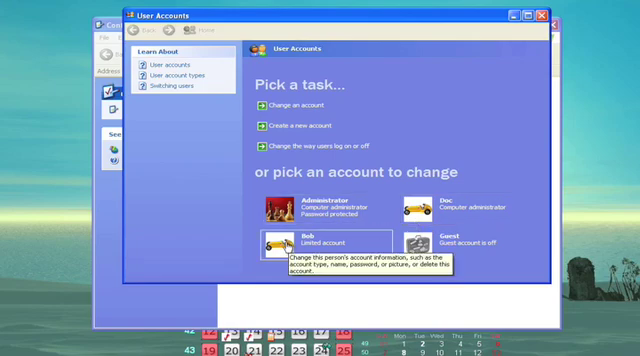
Select Bob's Limited account to view its change options.
left_click(304, 236)
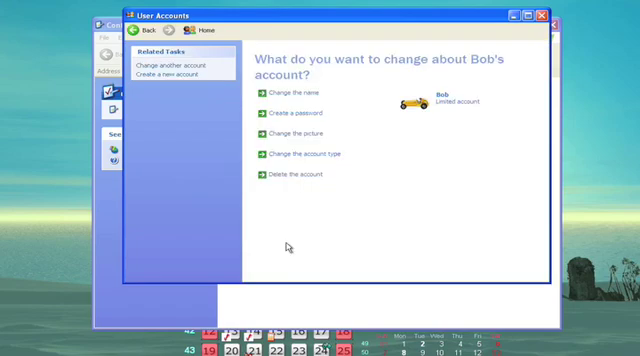
mouse_move(252, 170)
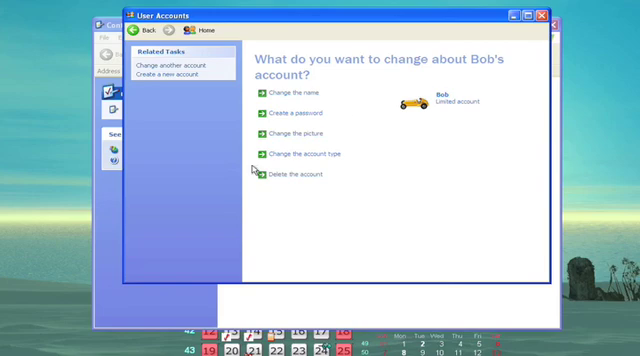